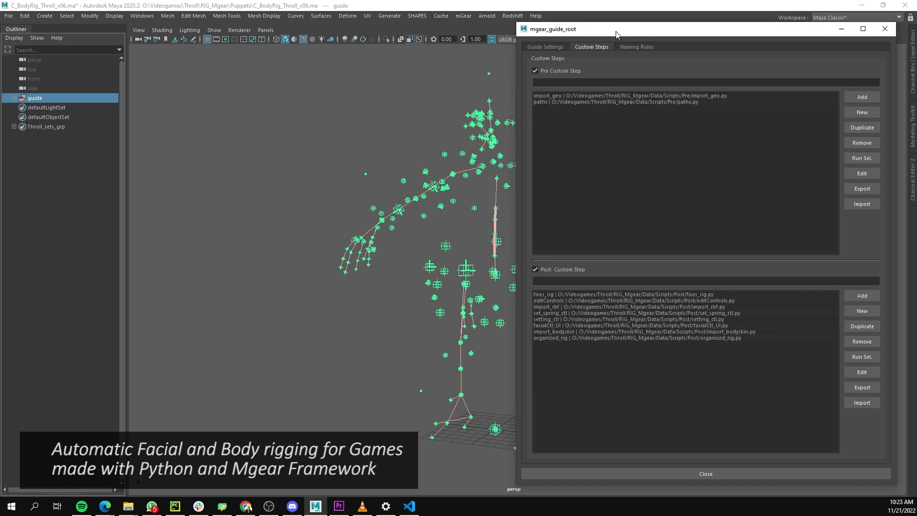
Run Build From Selection so Shifter builds the troll rig with all custom steps.
{"action": "left_click", "coordinate": [545, 47]}
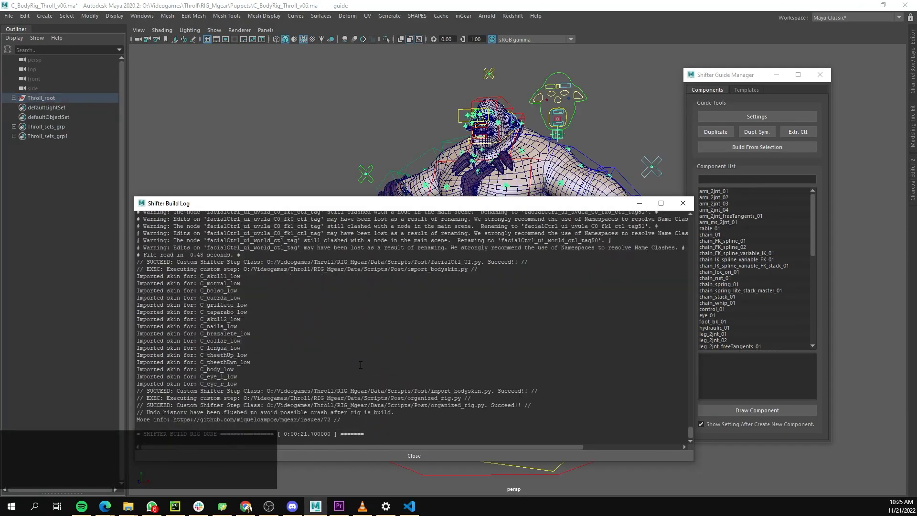
Close the Shifter Build Log before testing the jaw control.
{"action": "left_click", "coordinate": [414, 455]}
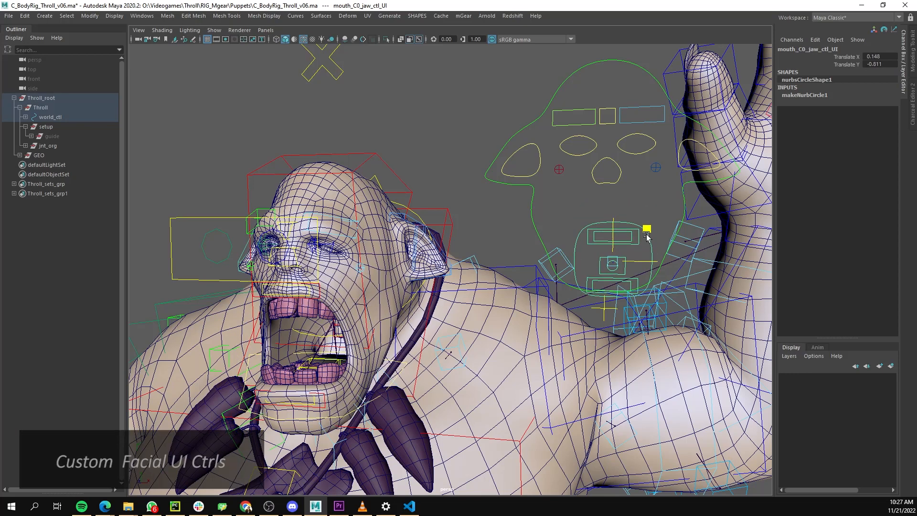
Repose the teeth and nose via the facial UI, then tilt eyebrow_L0_ctl in the viewport.
{"action": "left_click_drag", "start_coordinate": [647, 228], "coordinate": [613, 215]}
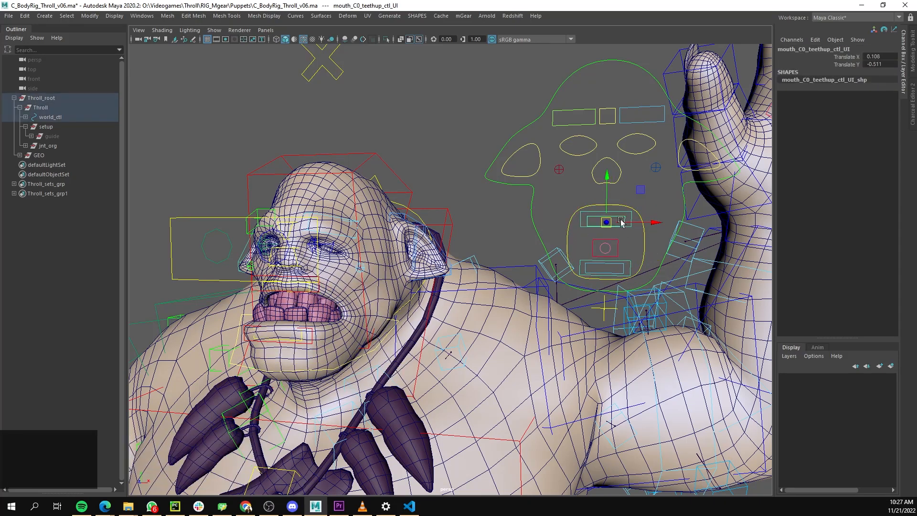
{"action": "left_click", "coordinate": [574, 121]}
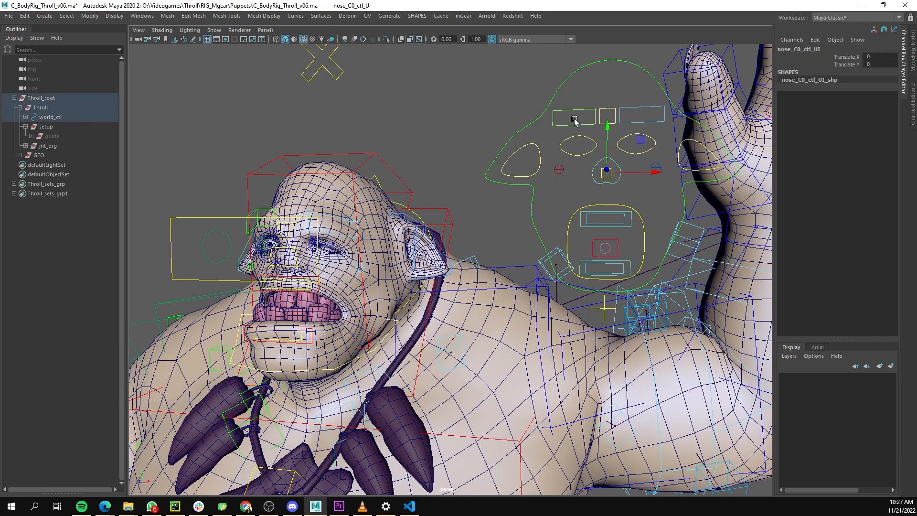
{"action": "left_click", "coordinate": [573, 119]}
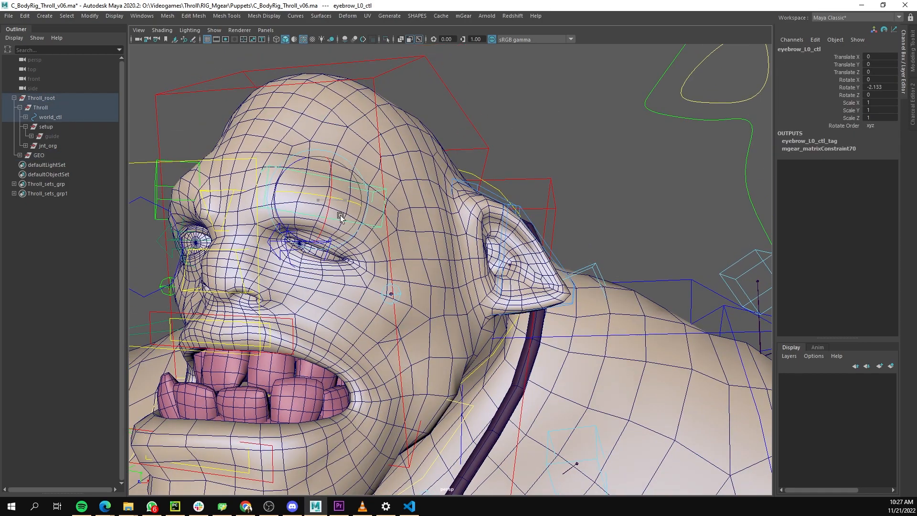
{"action": "left_click_drag", "start_coordinate": [341, 217], "coordinate": [328, 205]}
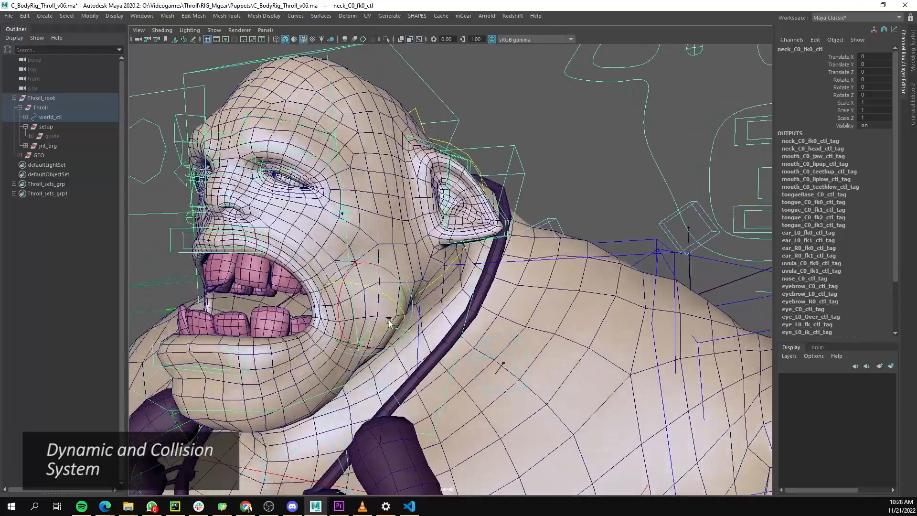
Rotate neck_C0_fk0_ctl and clavicle_L0_ctl, push spine_C0_fk0_ctl into the belly, then select the guide.
{"action": "left_click_drag", "start_coordinate": [388, 322], "coordinate": [375, 339]}
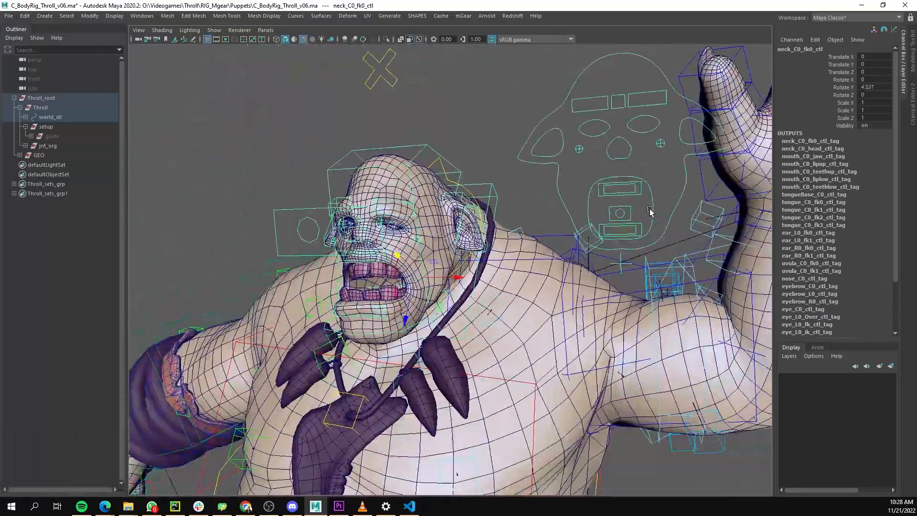
{"action": "scroll", "scroll_direction": "down", "scroll_amount": 3}
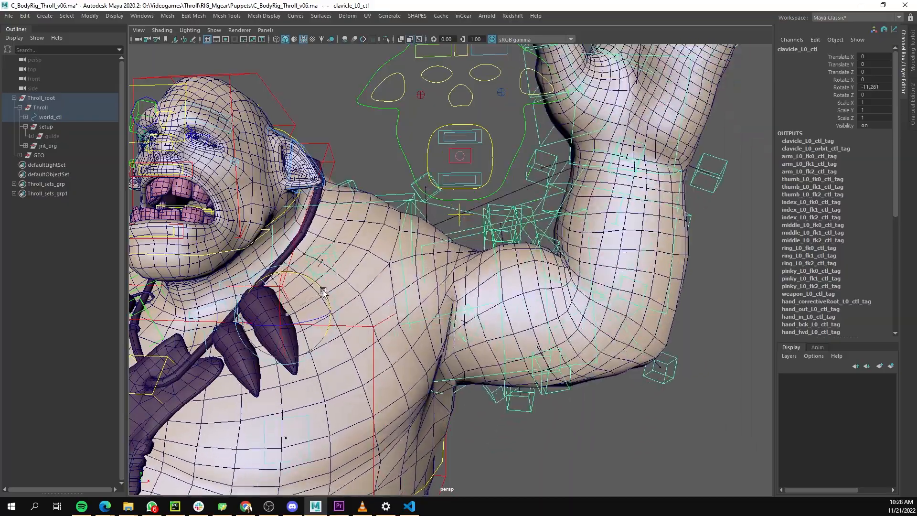
{"action": "left_click_drag", "start_coordinate": [324, 291], "coordinate": [324, 298]}
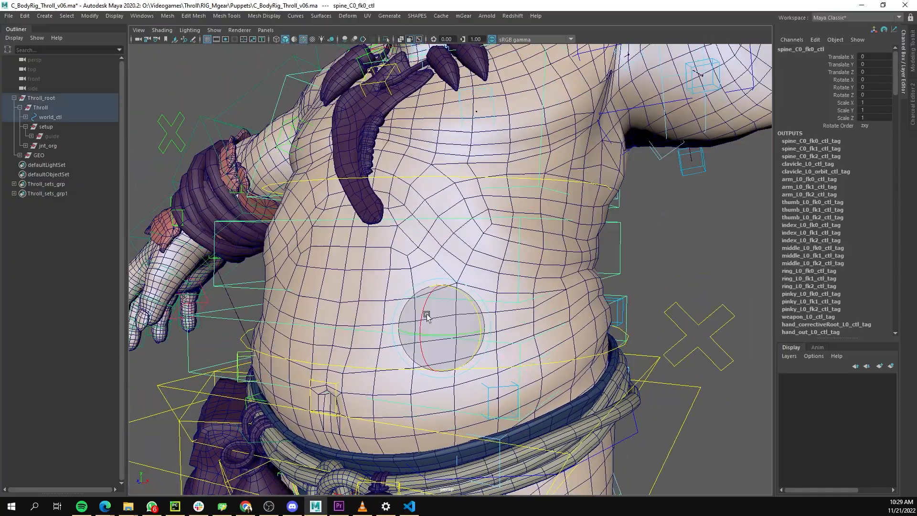
{"action": "left_click_drag", "start_coordinate": [427, 316], "coordinate": [422, 288]}
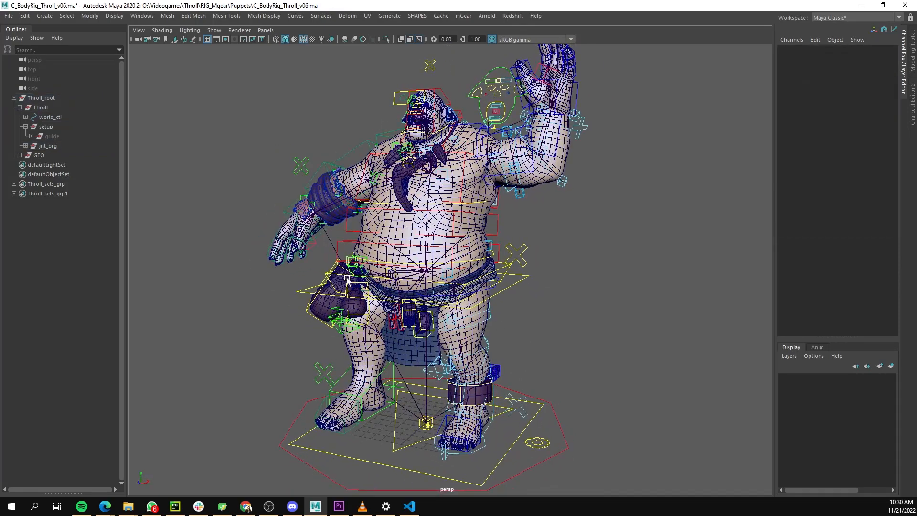
{"action": "left_click", "coordinate": [51, 136]}
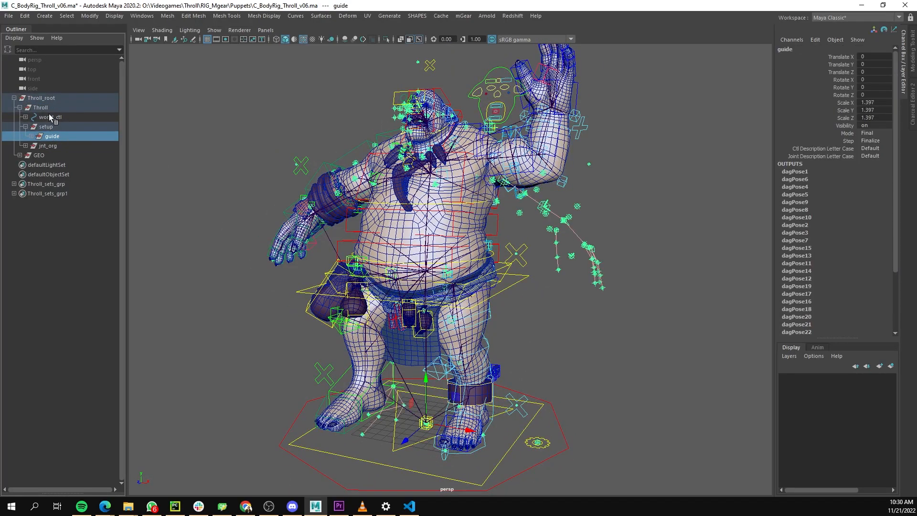